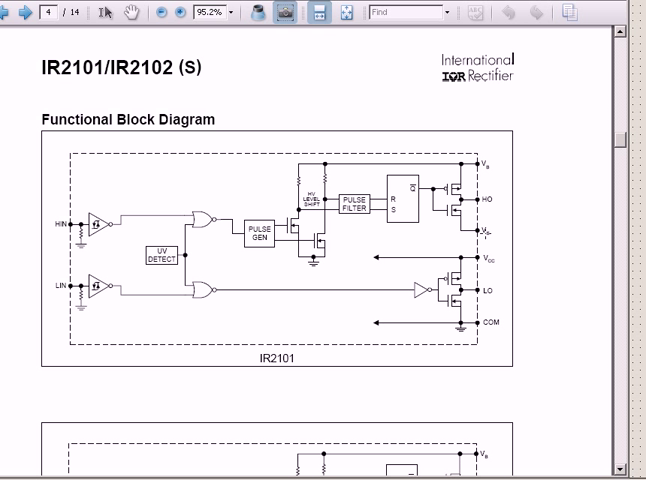
pyautogui.moveTo(481, 232)
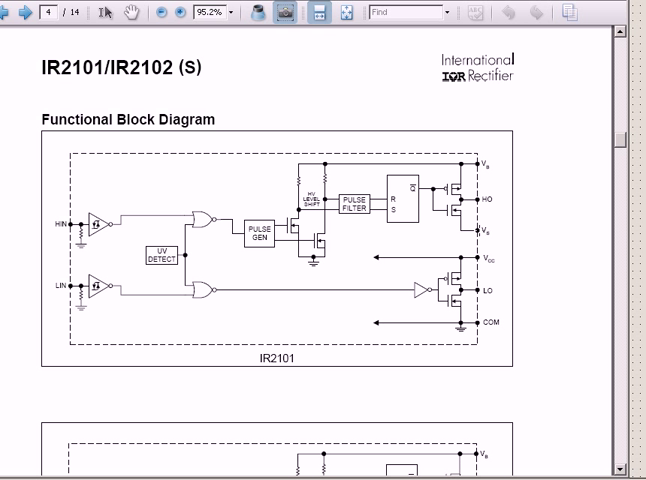
pyautogui.moveTo(479, 231)
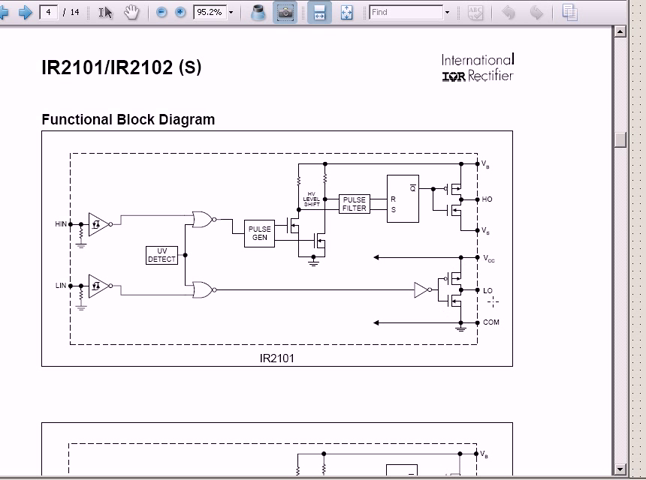
pyautogui.moveTo(461, 330)
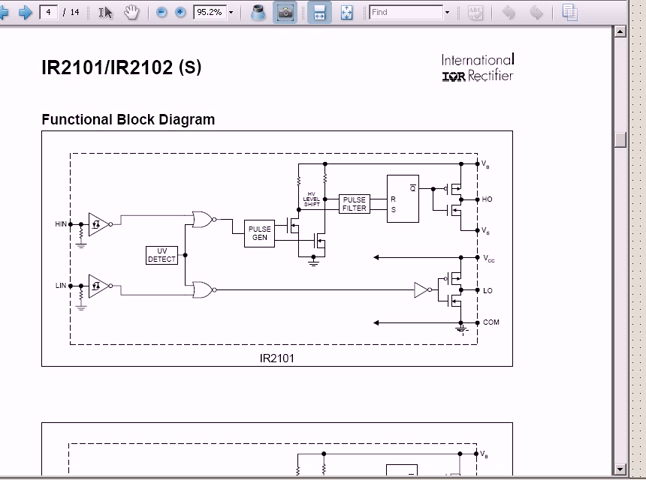
pyautogui.moveTo(460, 333)
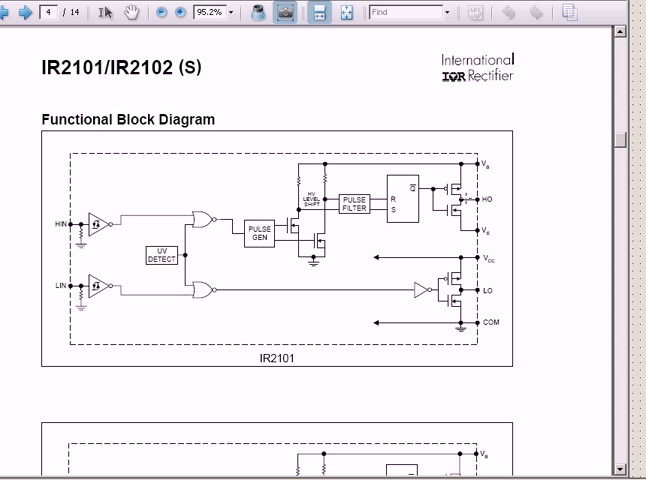
pyautogui.moveTo(477, 235)
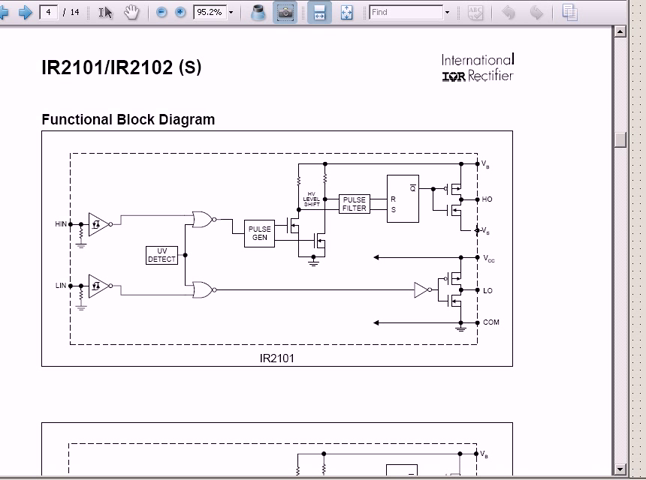
pyautogui.moveTo(476, 230)
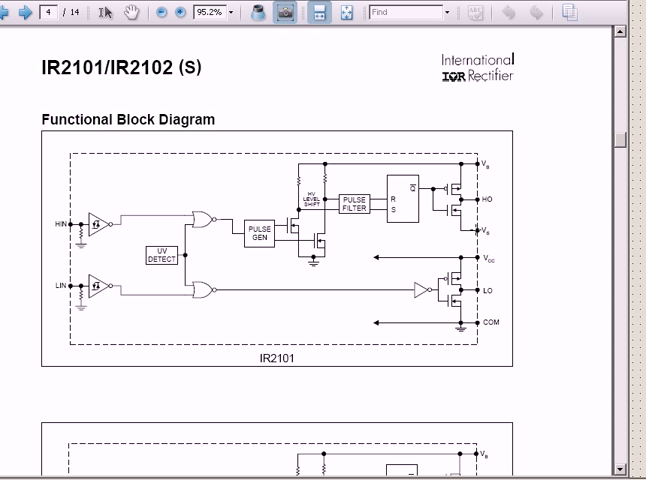
pyautogui.moveTo(477, 224)
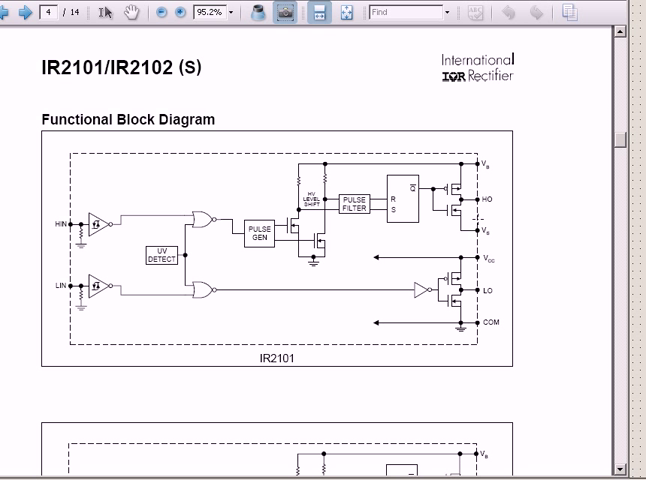
pyautogui.moveTo(478, 218)
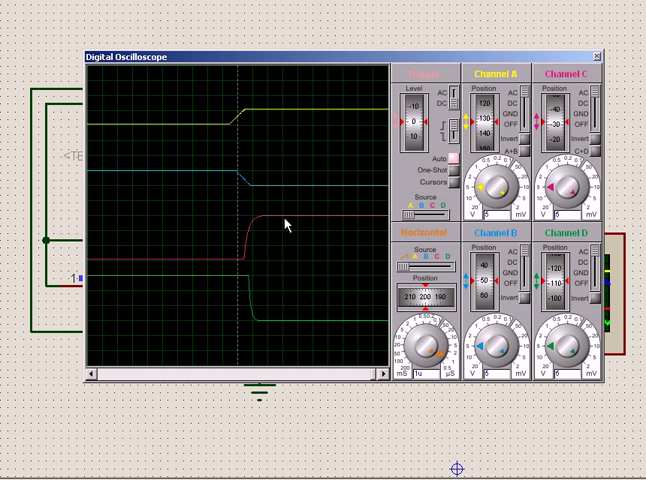
pyautogui.moveTo(240, 270)
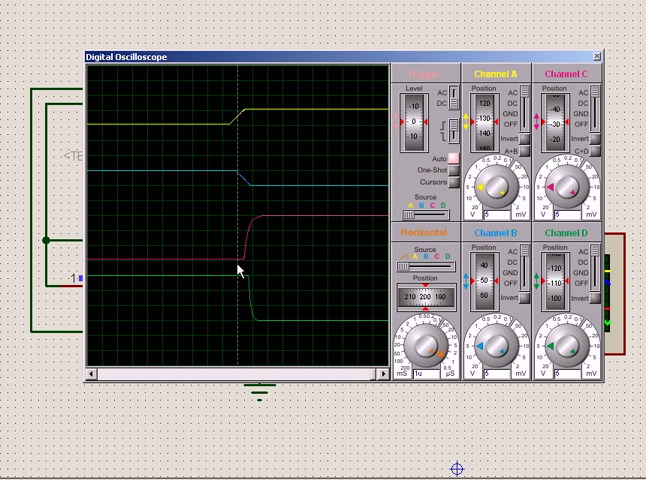
pyautogui.moveTo(258, 238)
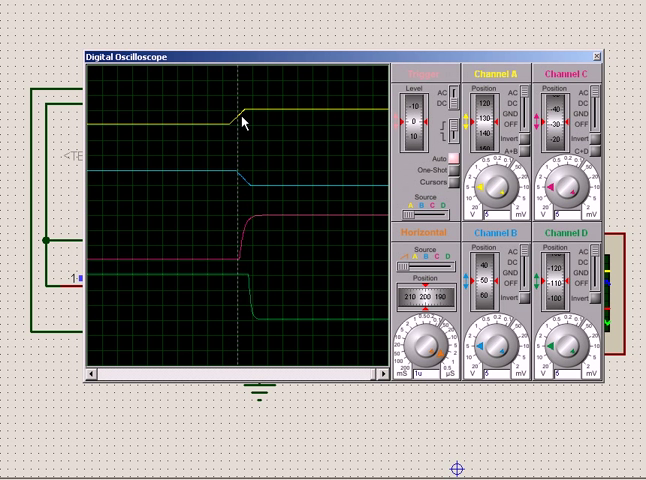
pyautogui.moveTo(243, 250)
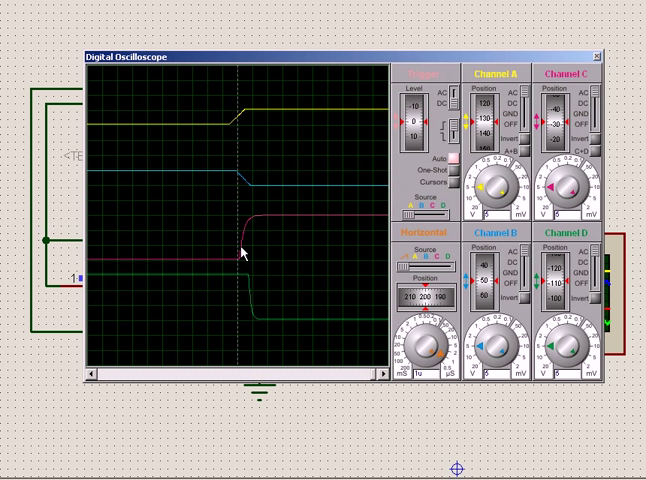
pyautogui.moveTo(311, 210)
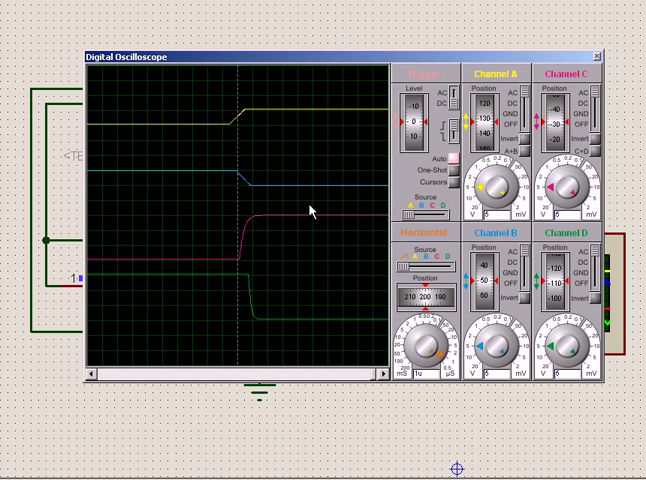
pyautogui.moveTo(250, 118)
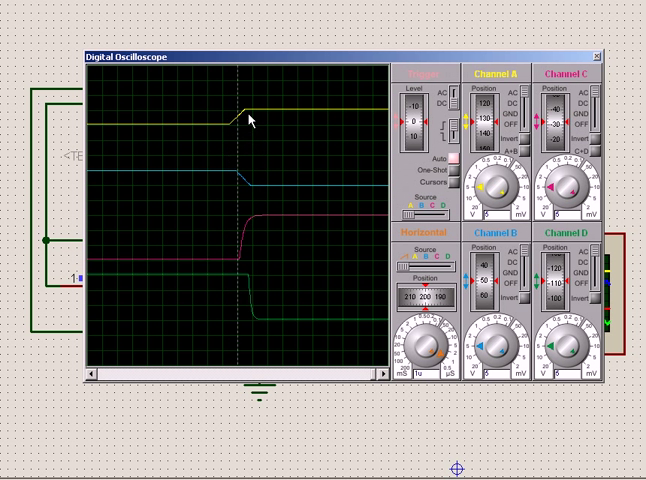
pyautogui.moveTo(408, 217)
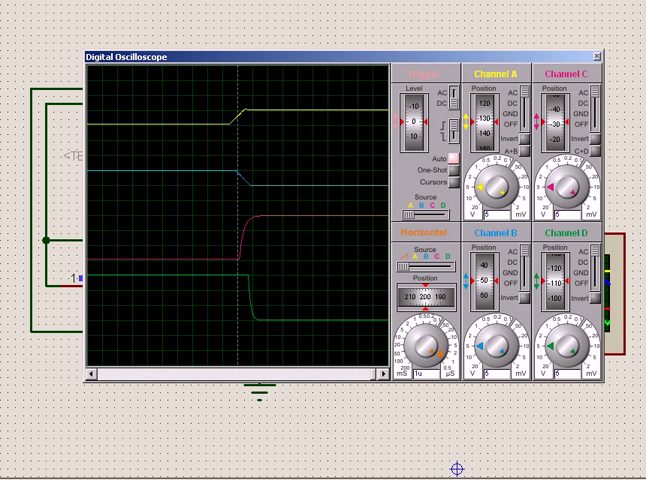
# Step: Switch to the Word document showing the IR2101 typical connection and optocoupler driver schematic
pyautogui.click(597, 57)
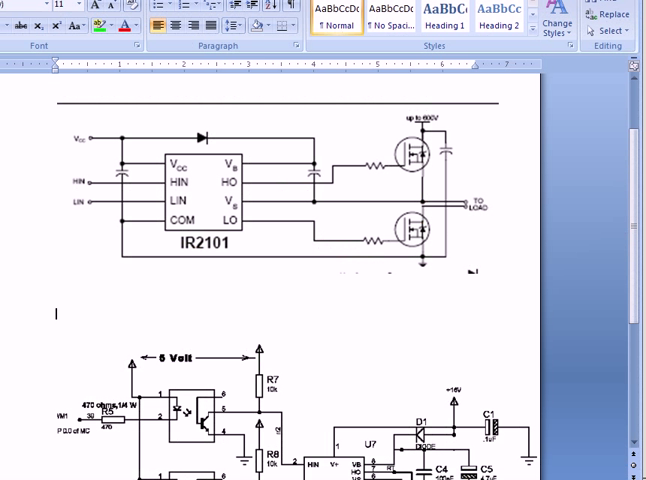
pyautogui.moveTo(201, 194)
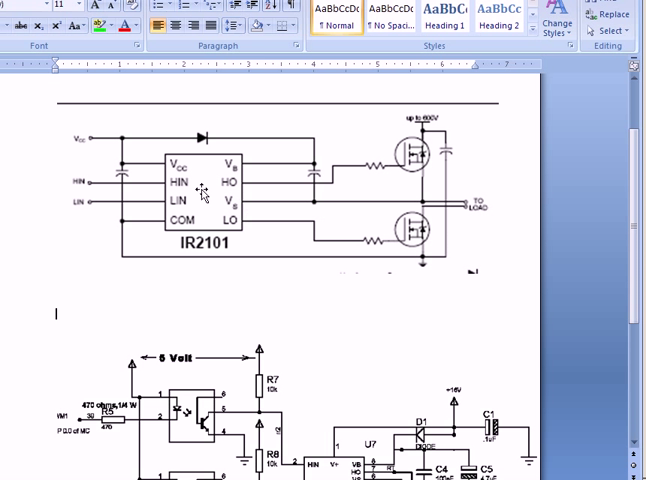
pyautogui.moveTo(490, 276)
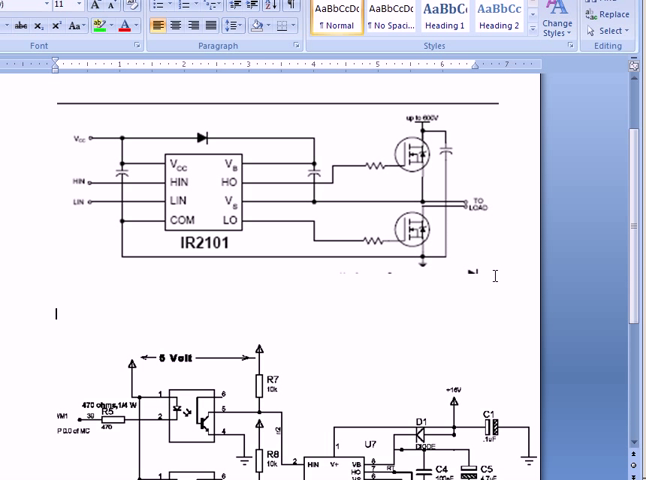
pyautogui.moveTo(399, 198)
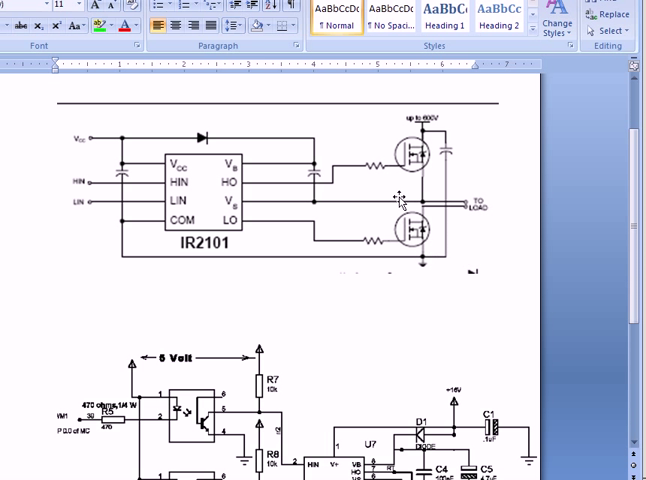
pyautogui.moveTo(416, 288)
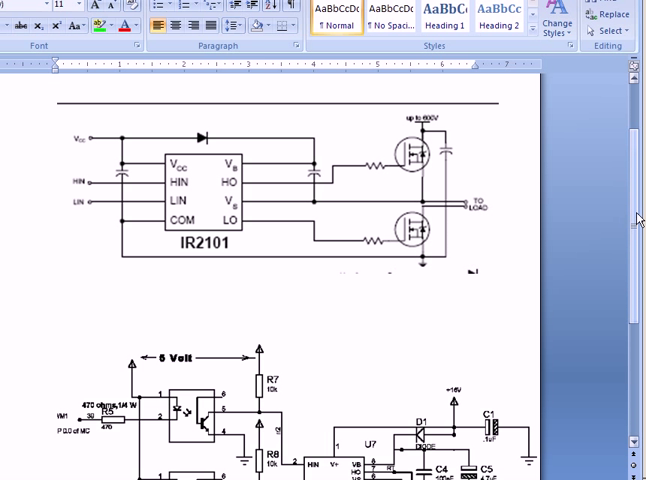
pyautogui.scroll(-3)
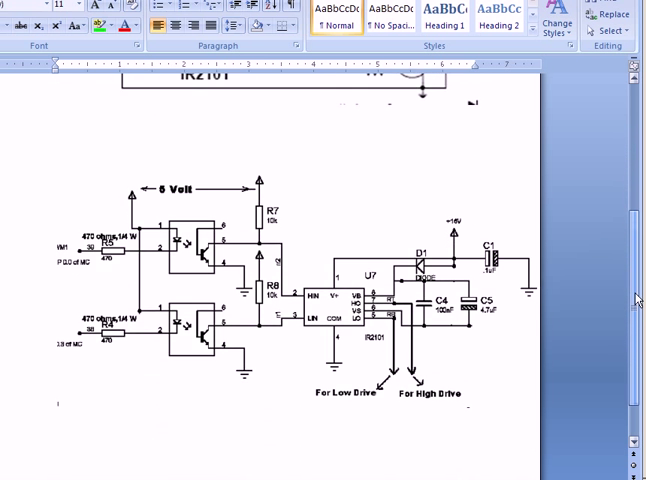
pyautogui.scroll(-3)
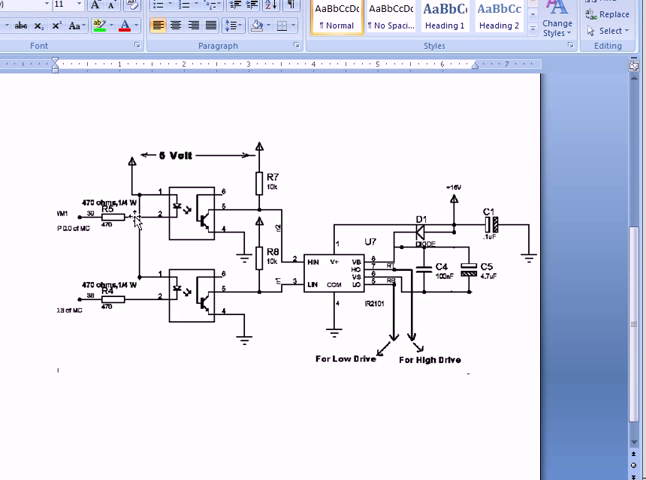
pyautogui.moveTo(160, 228)
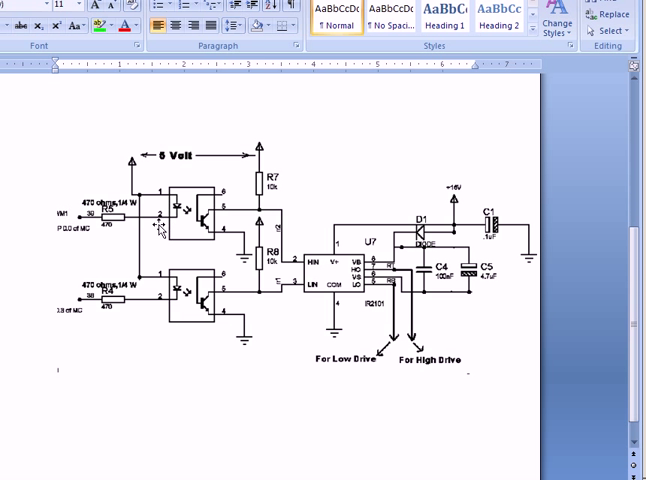
pyautogui.moveTo(147, 309)
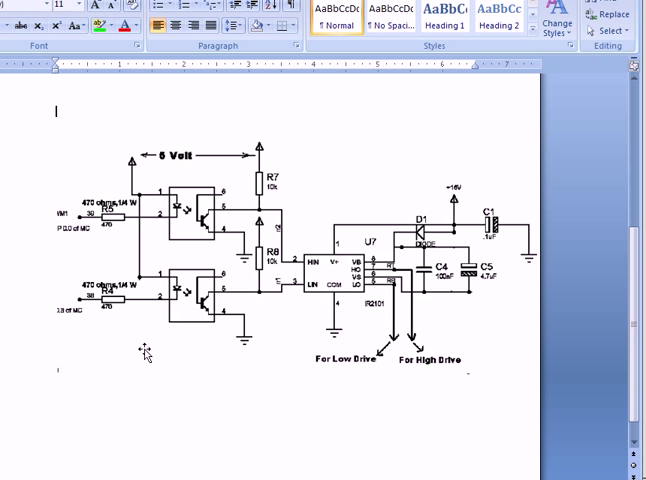
pyautogui.moveTo(237, 346)
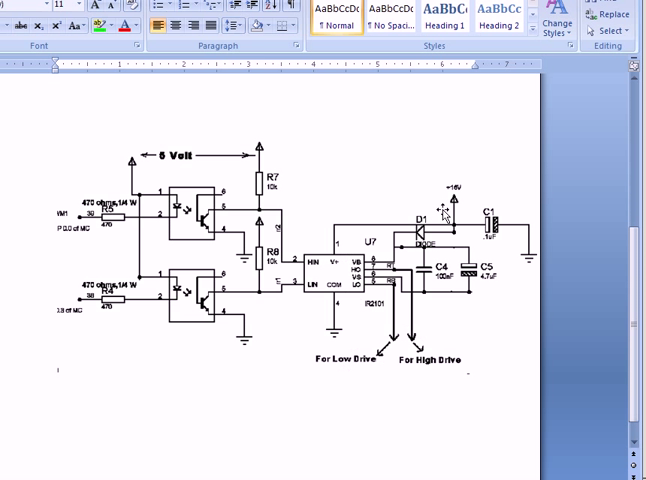
pyautogui.moveTo(442, 213)
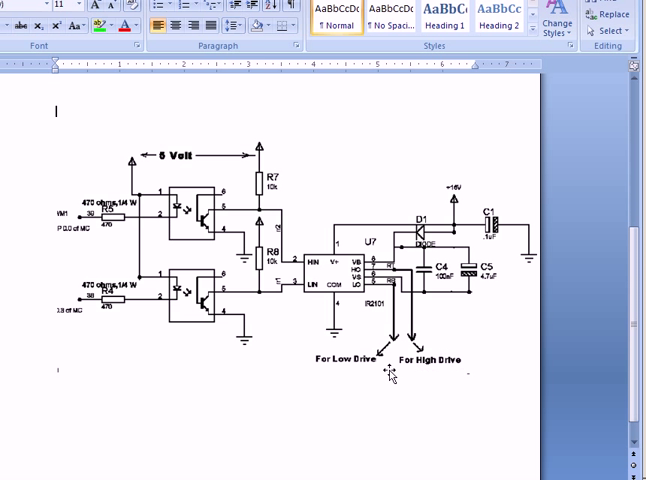
pyautogui.moveTo(427, 352)
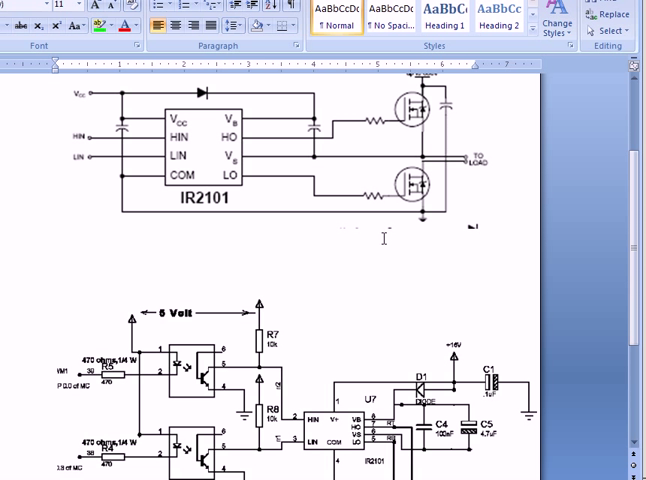
pyautogui.scroll(-3)
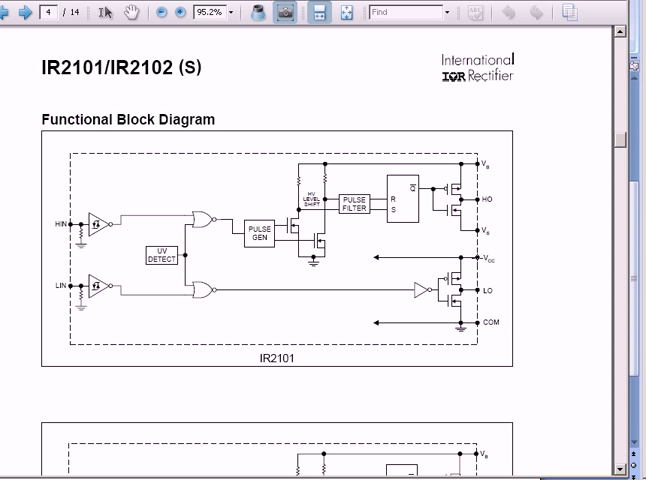
pyautogui.moveTo(478, 257)
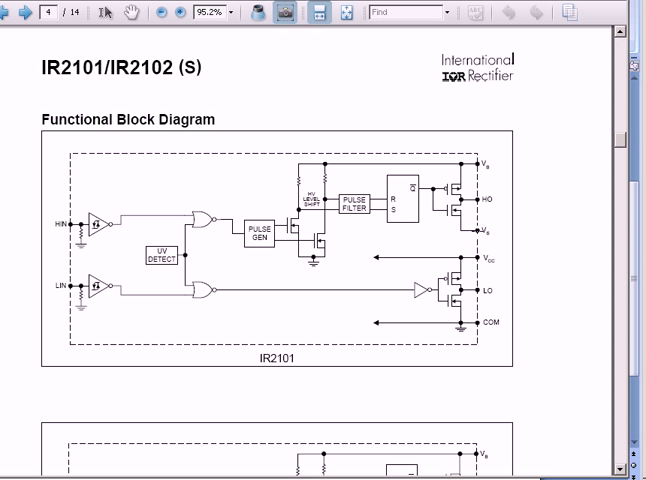
pyautogui.moveTo(478, 229)
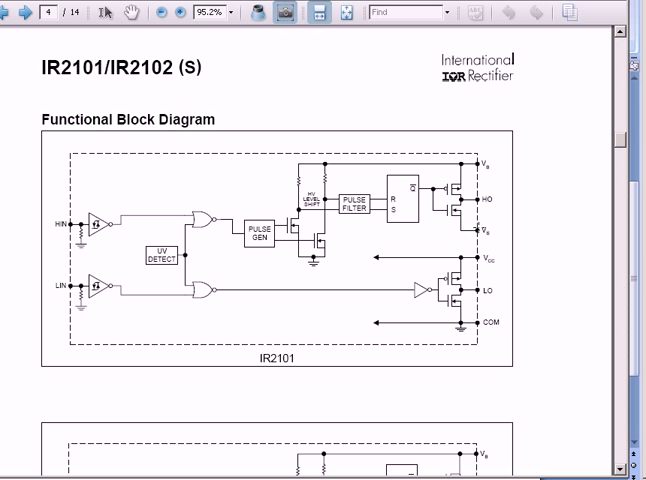
pyautogui.moveTo(477, 229)
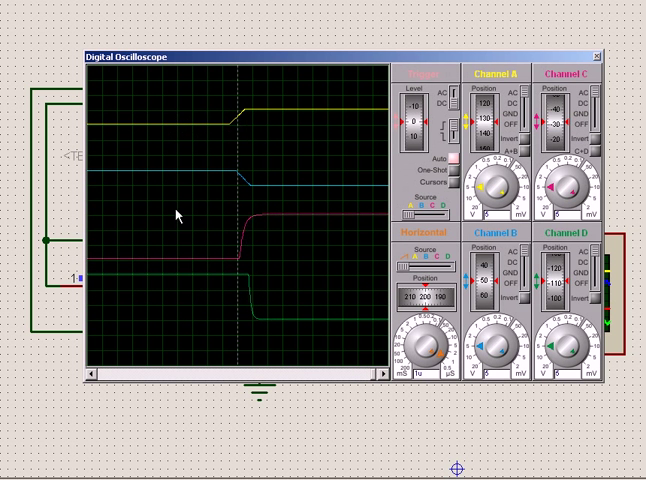
pyautogui.moveTo(242, 235)
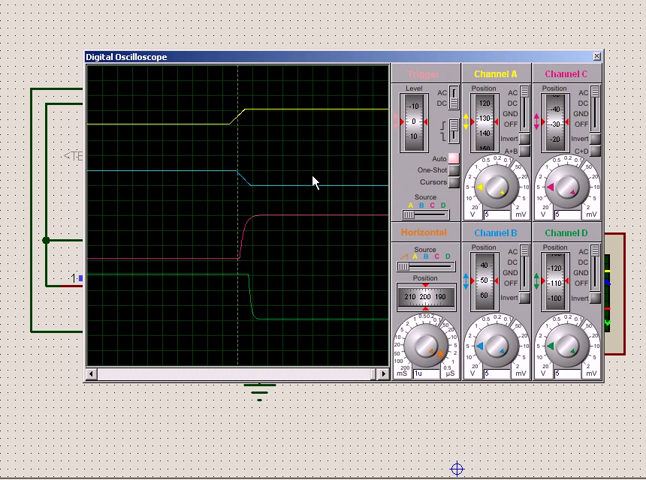
pyautogui.moveTo(347, 347)
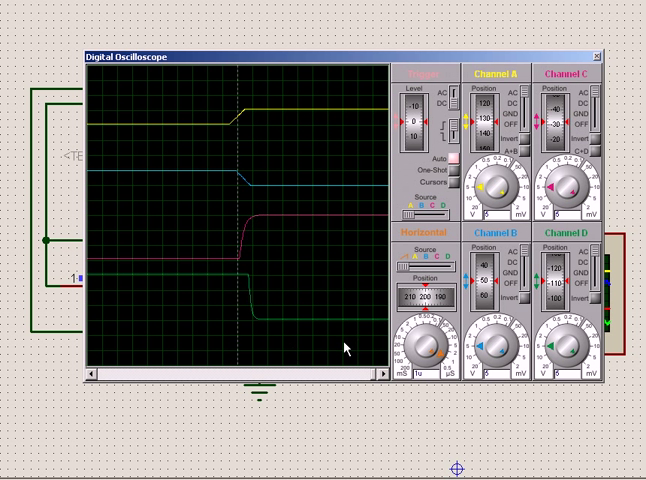